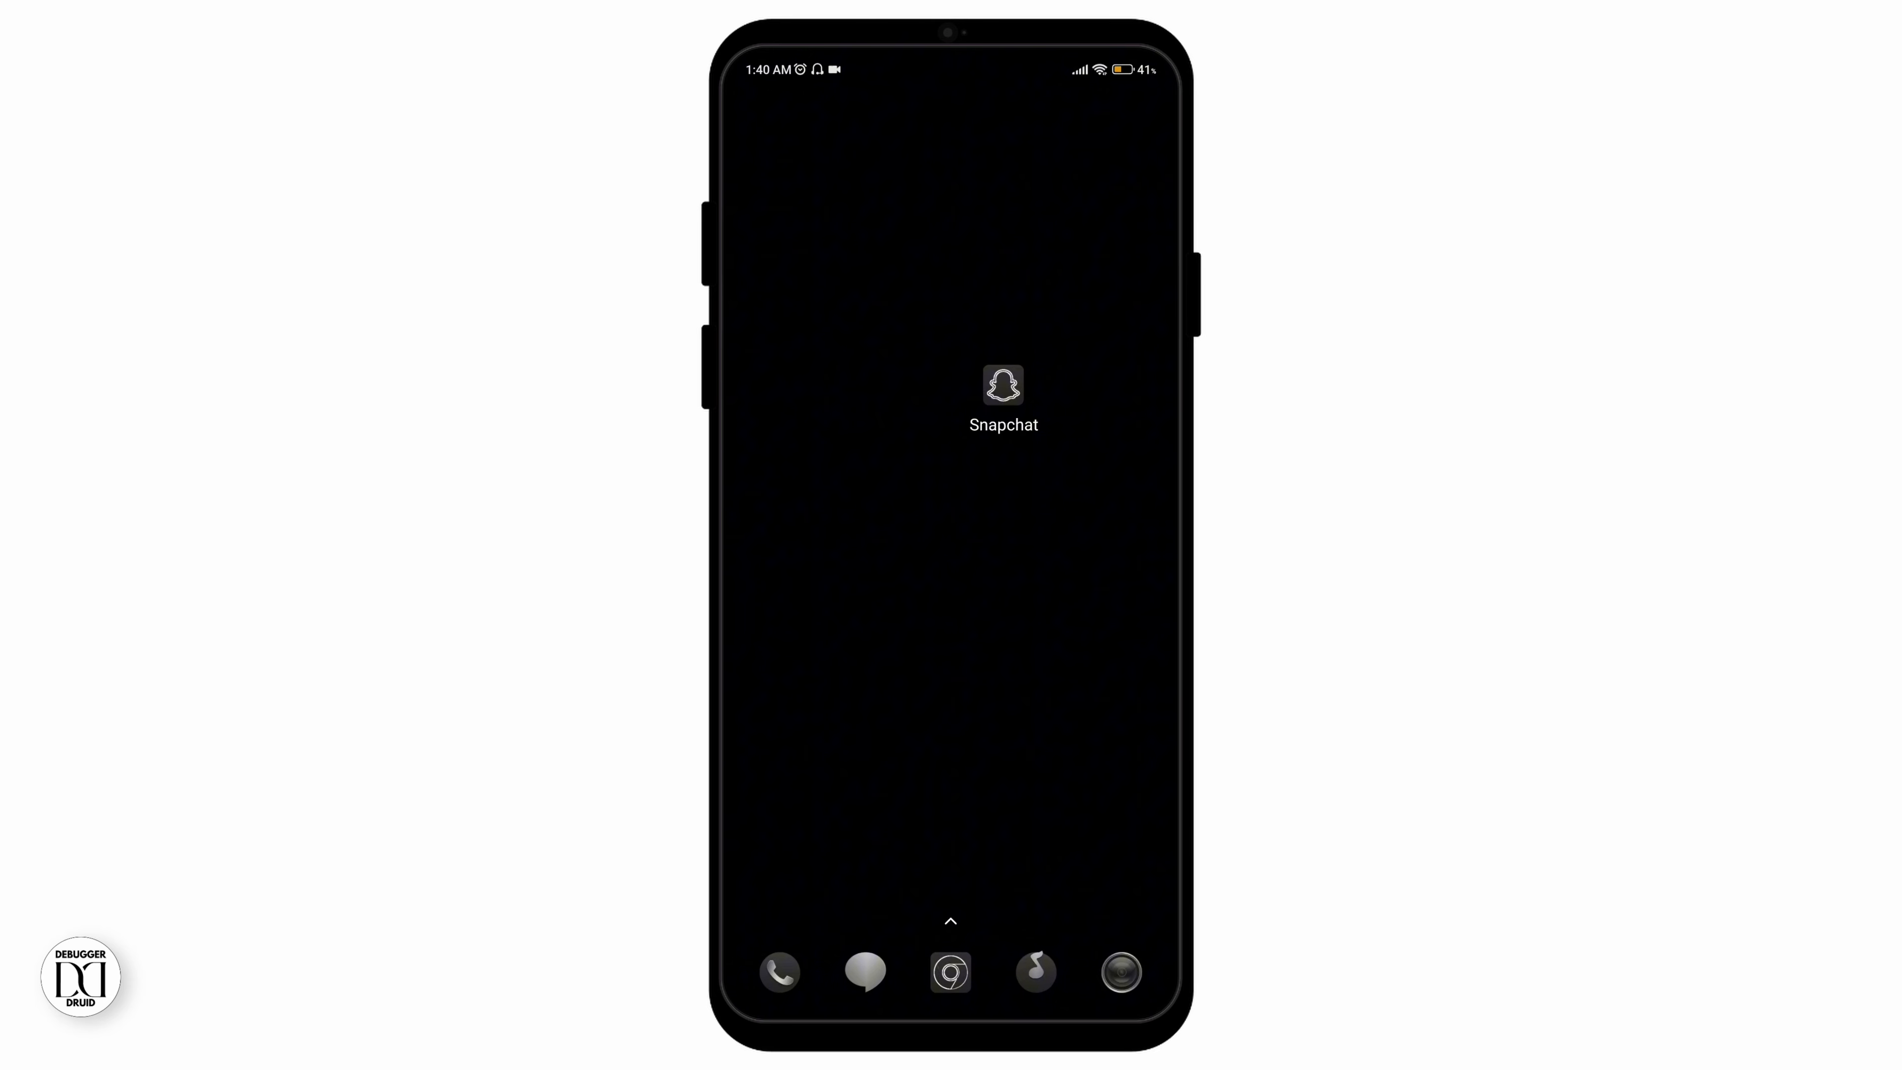
Launch Chrome from the dock and search Google for deleting a Snapchat account.
click(950, 972)
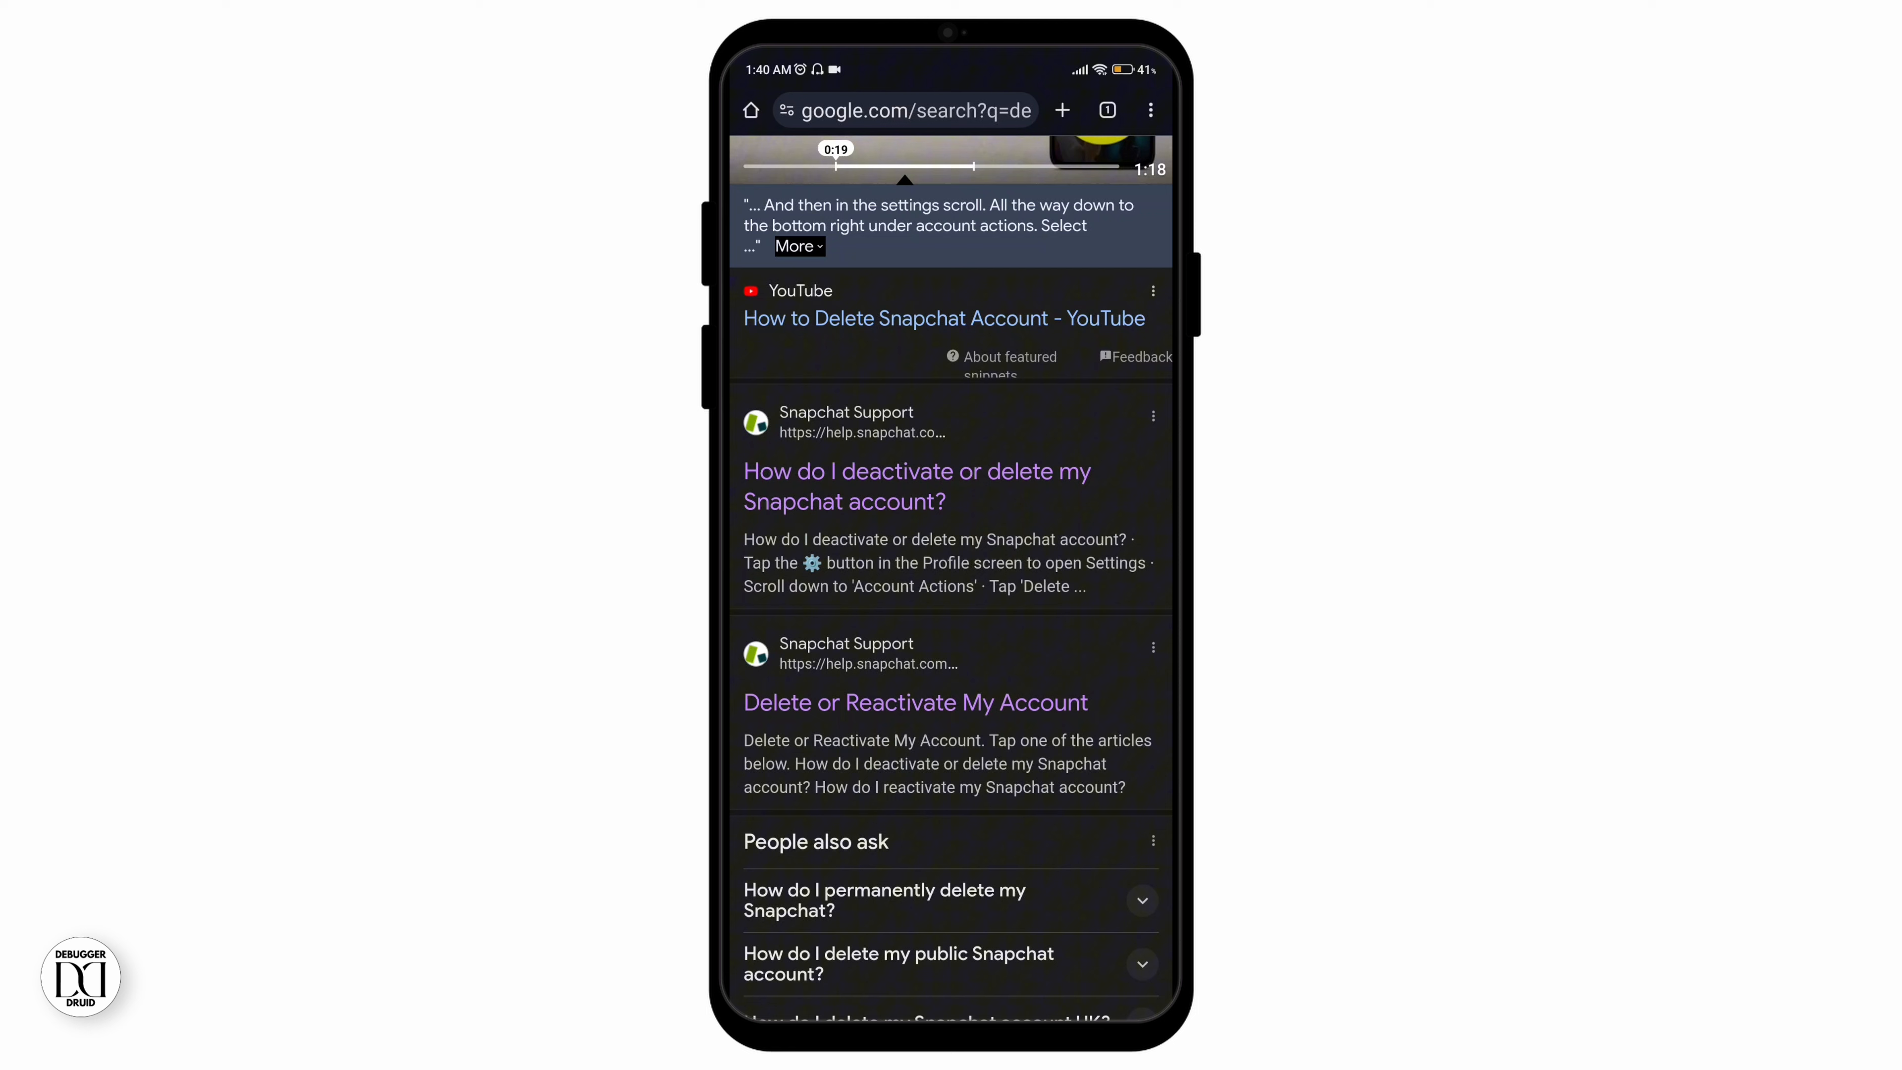
Read the 'How do I deactivate or delete my Snapchat account?' support article.
click(987, 480)
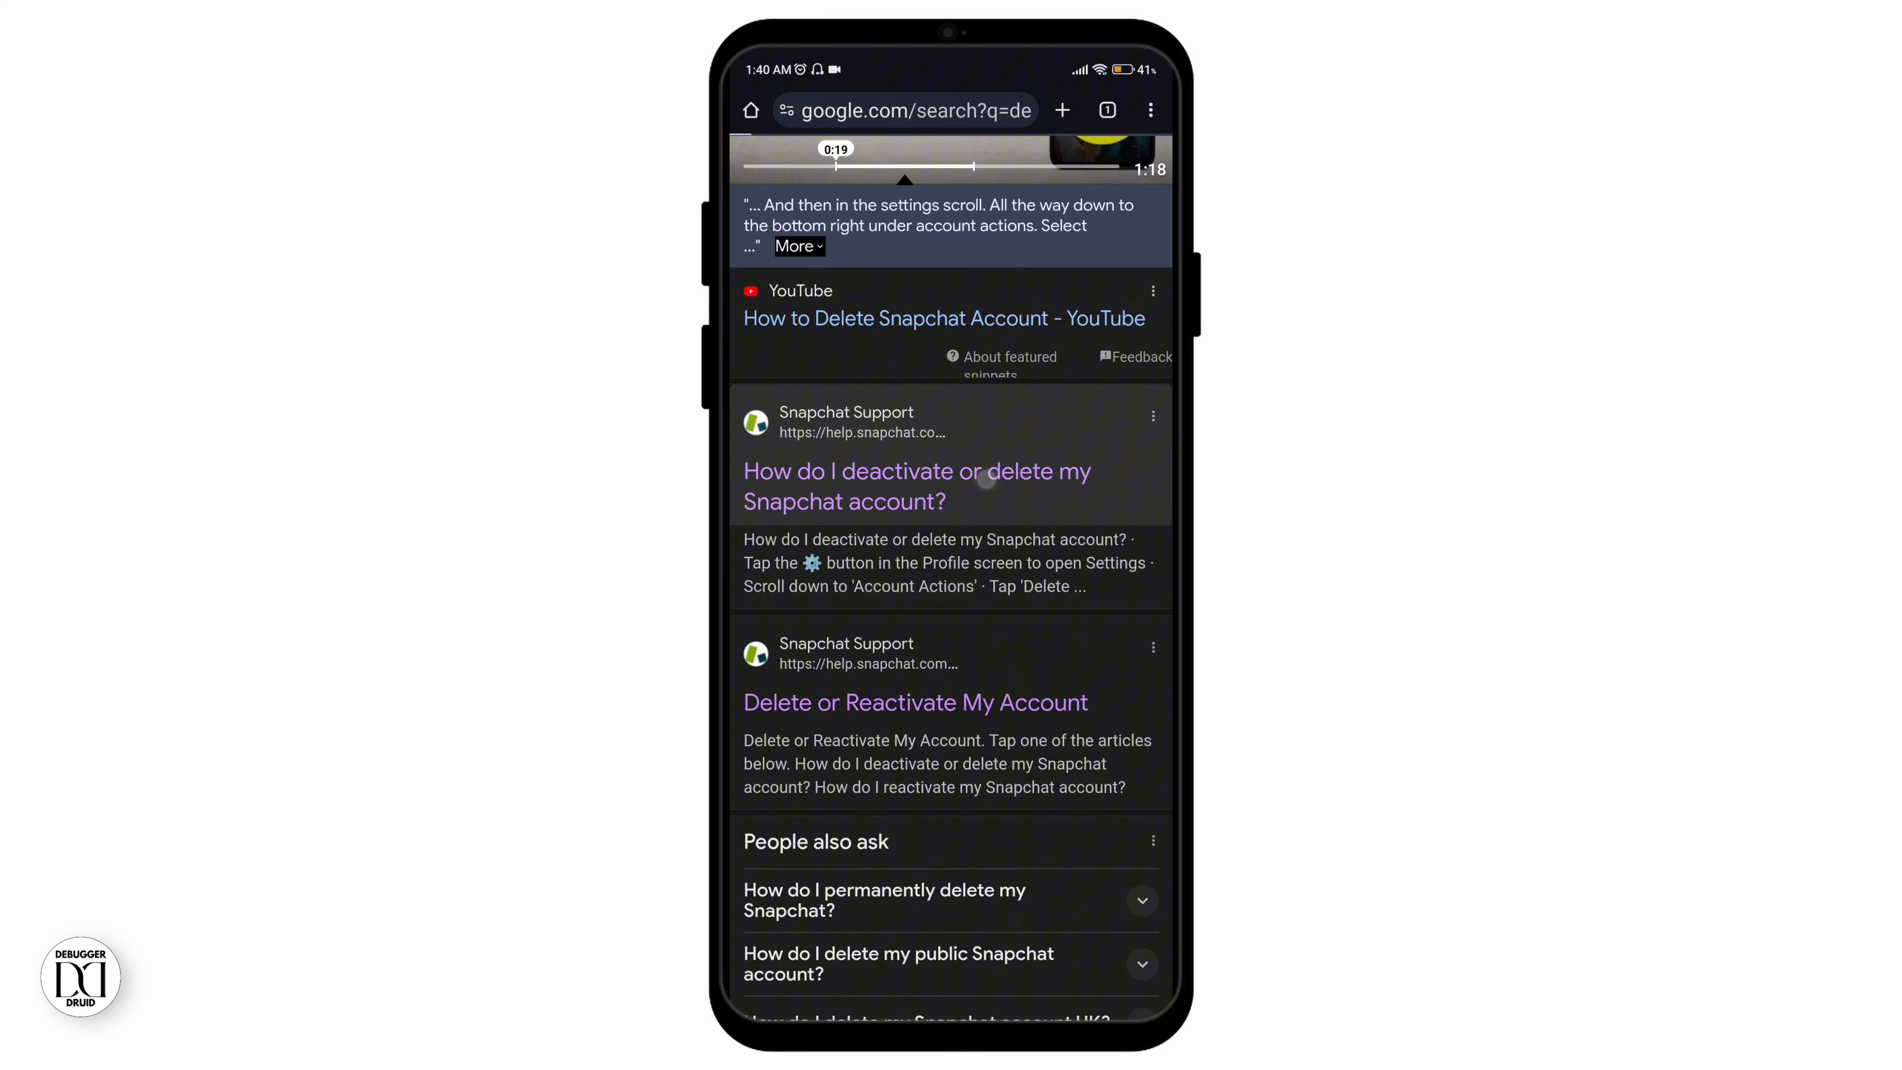
click(915, 486)
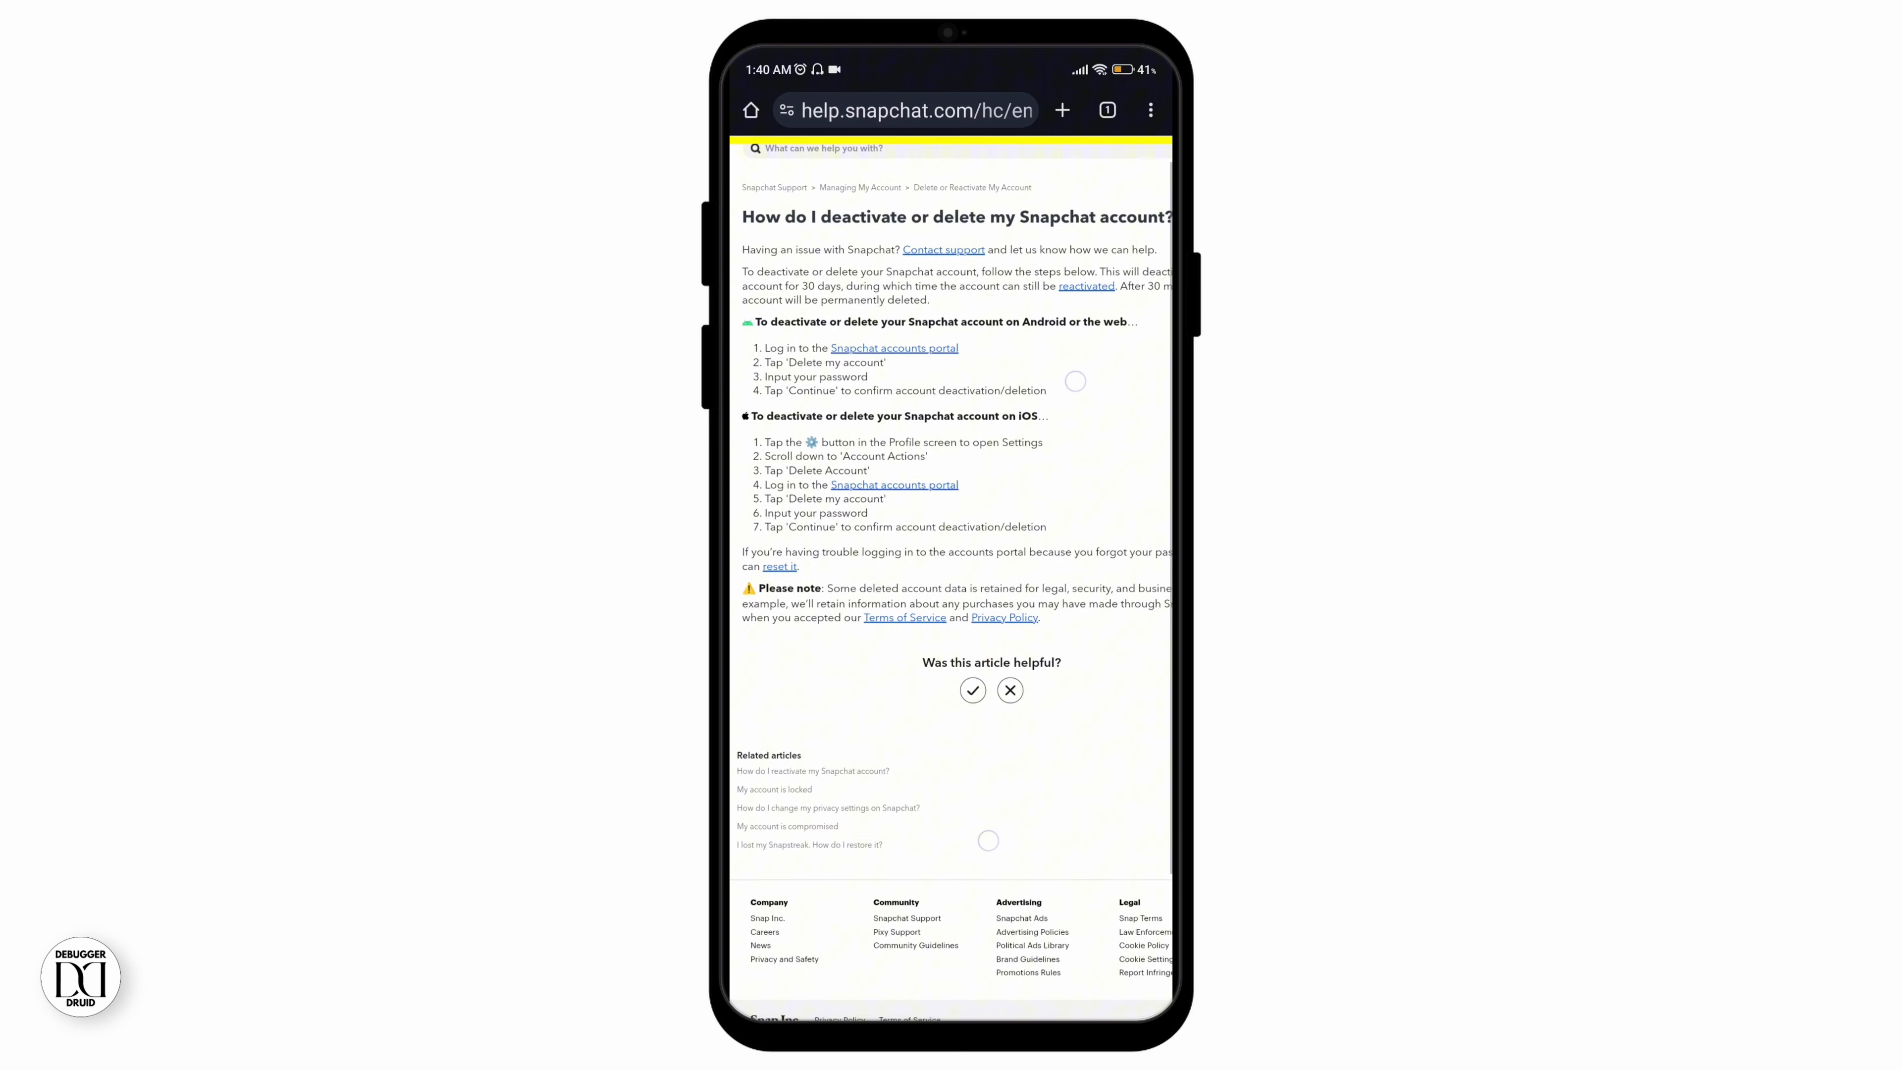
scroll(up, 3)
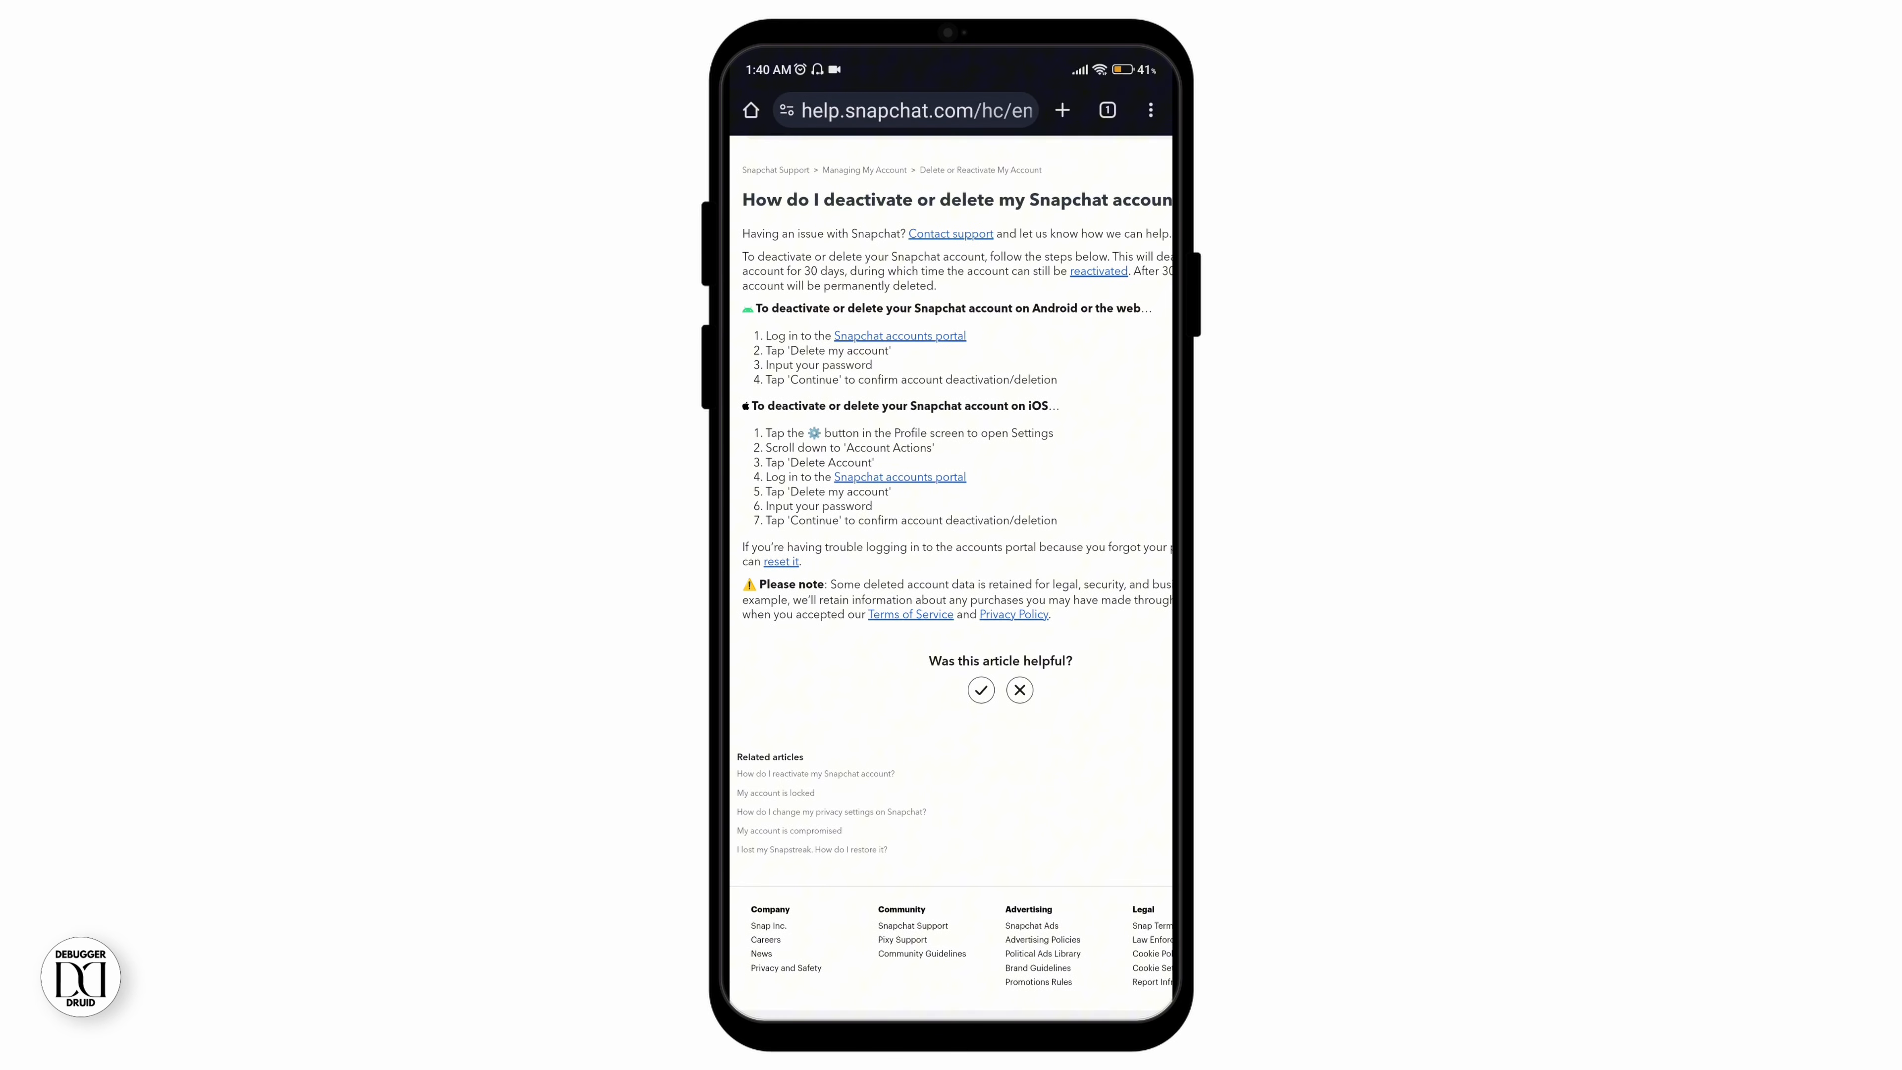
click(900, 335)
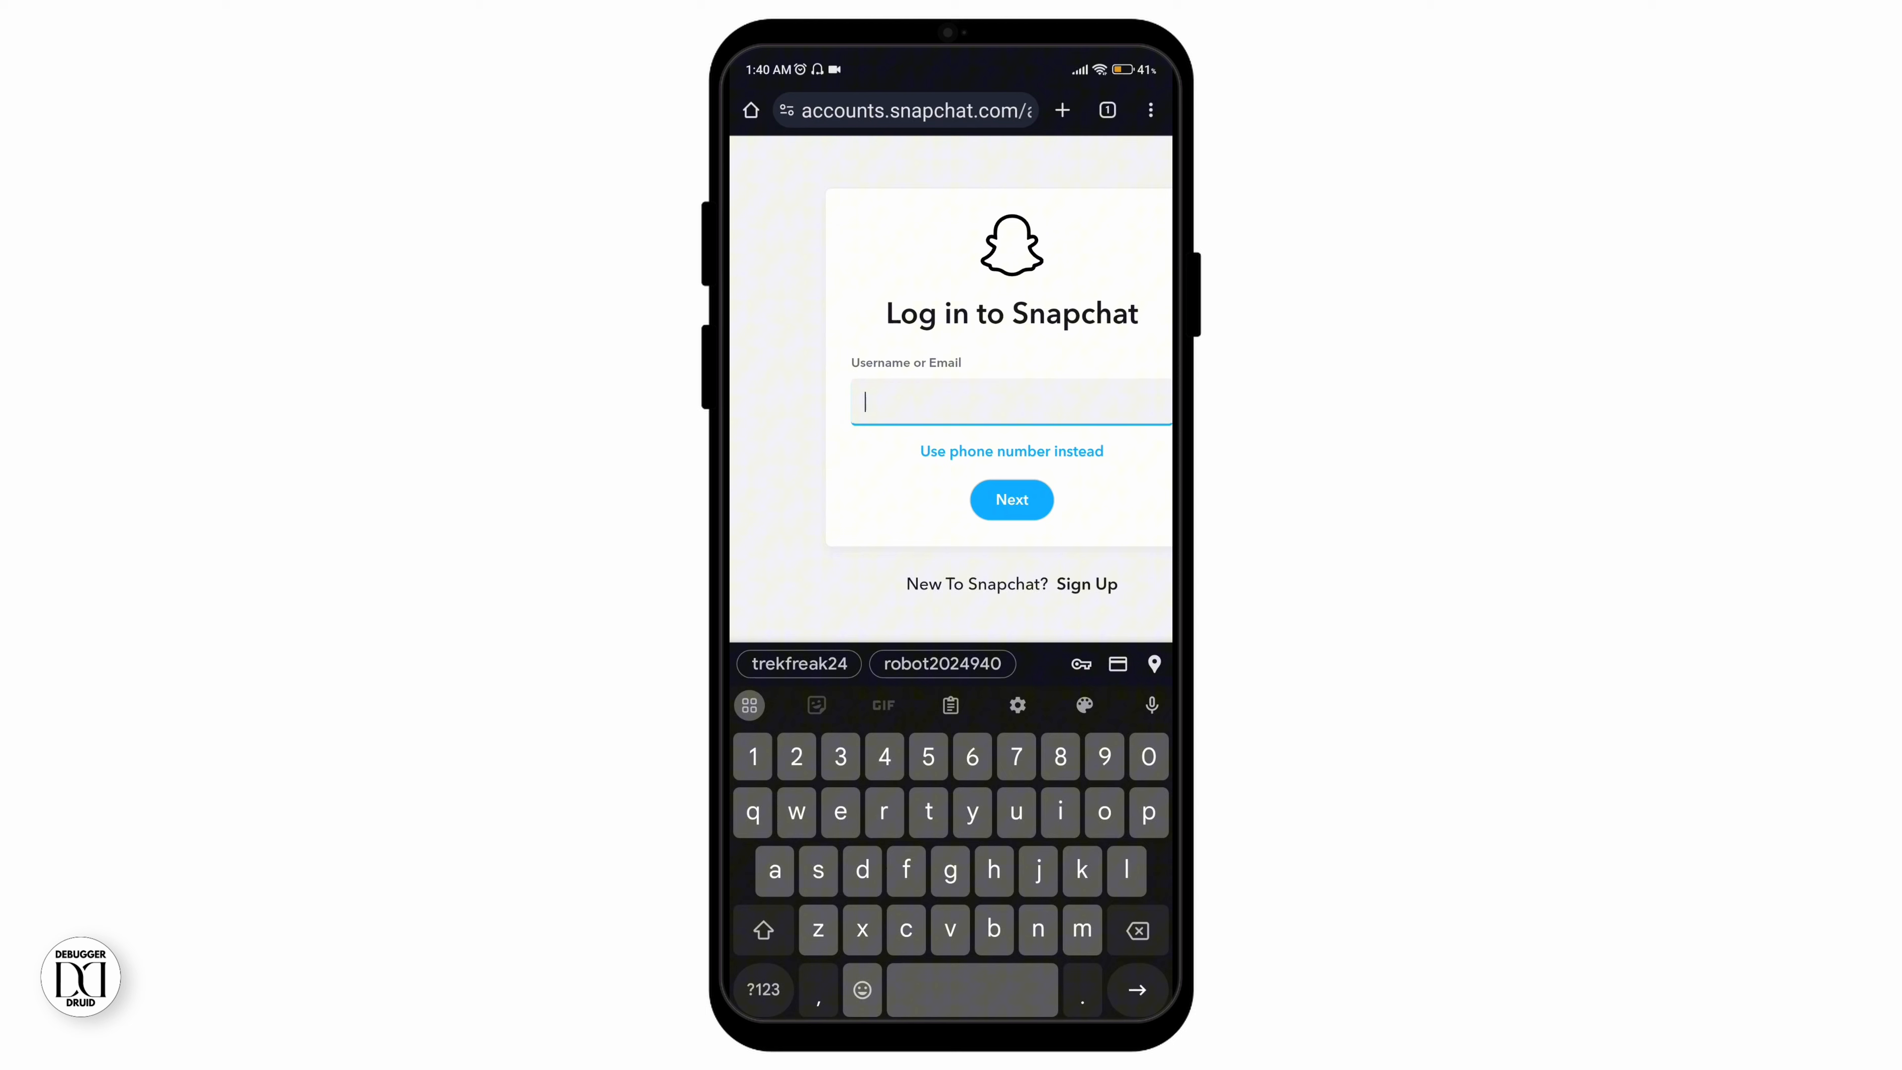
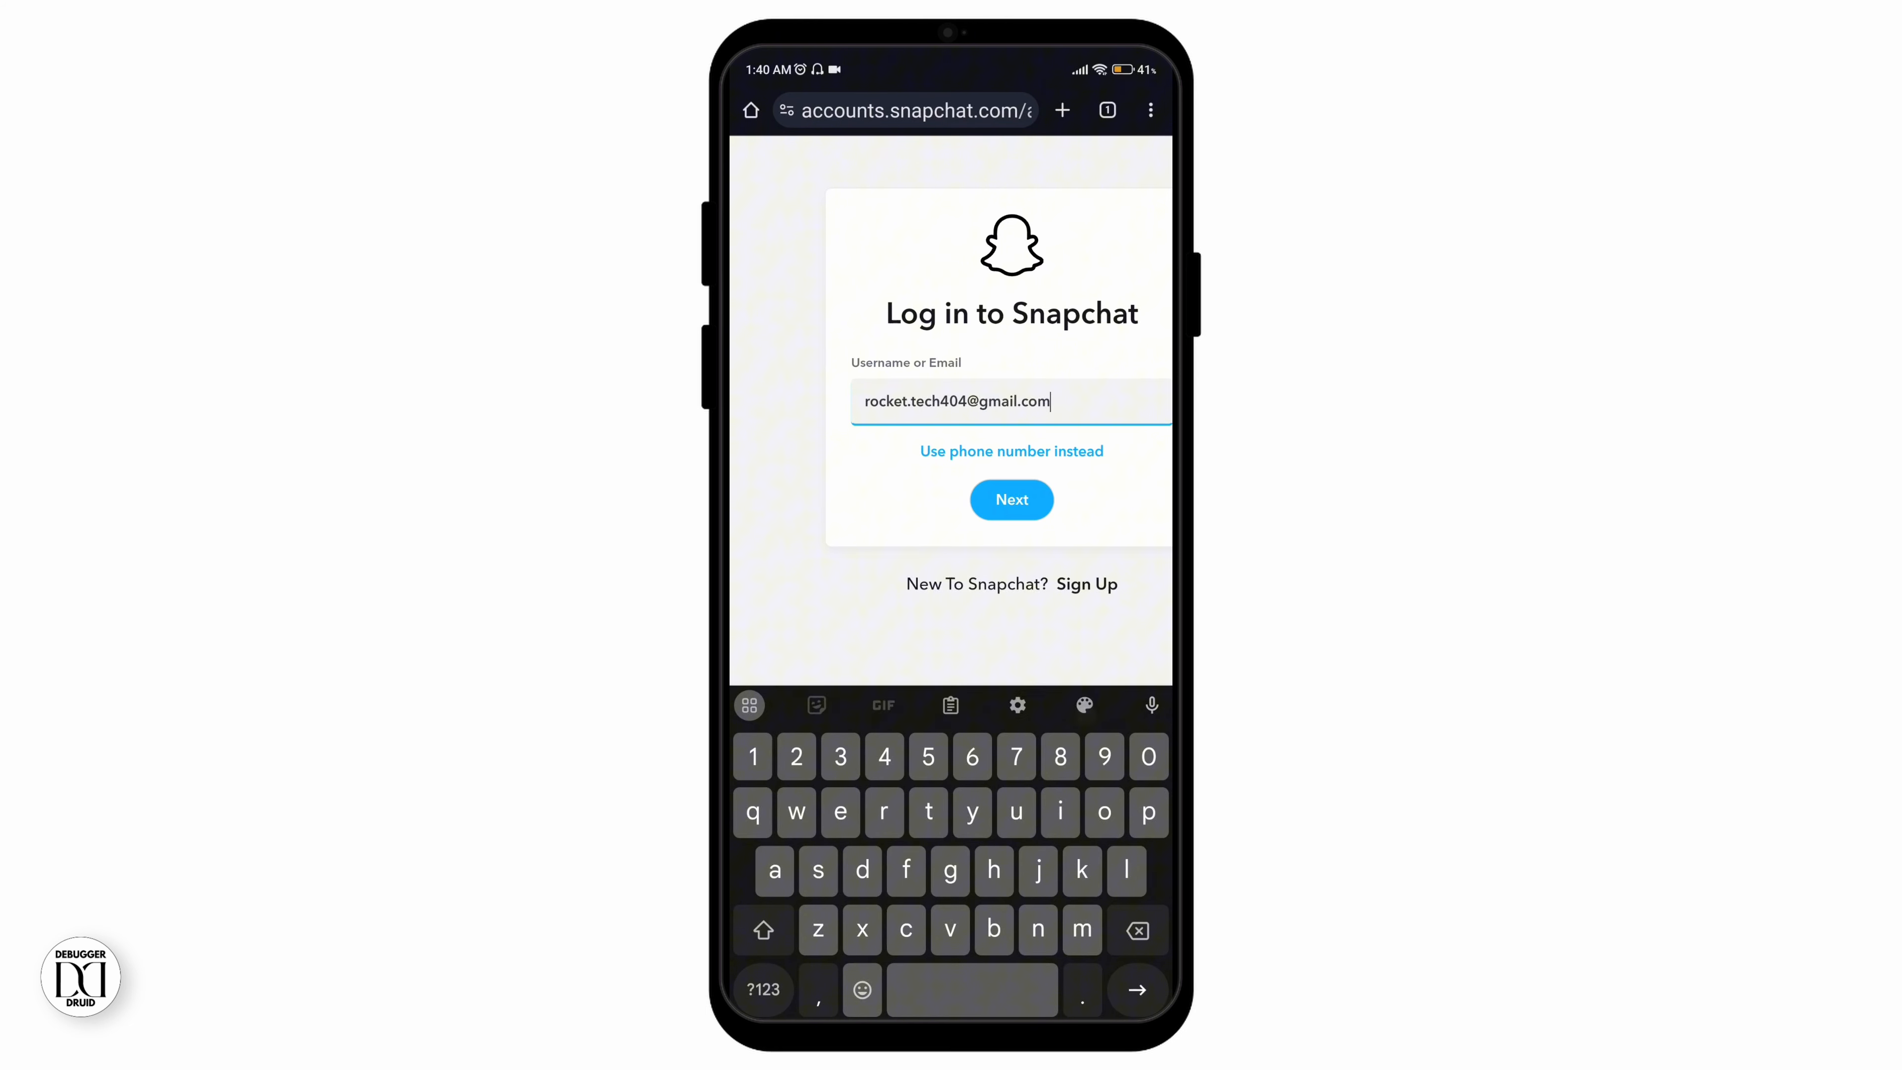
click(1011, 498)
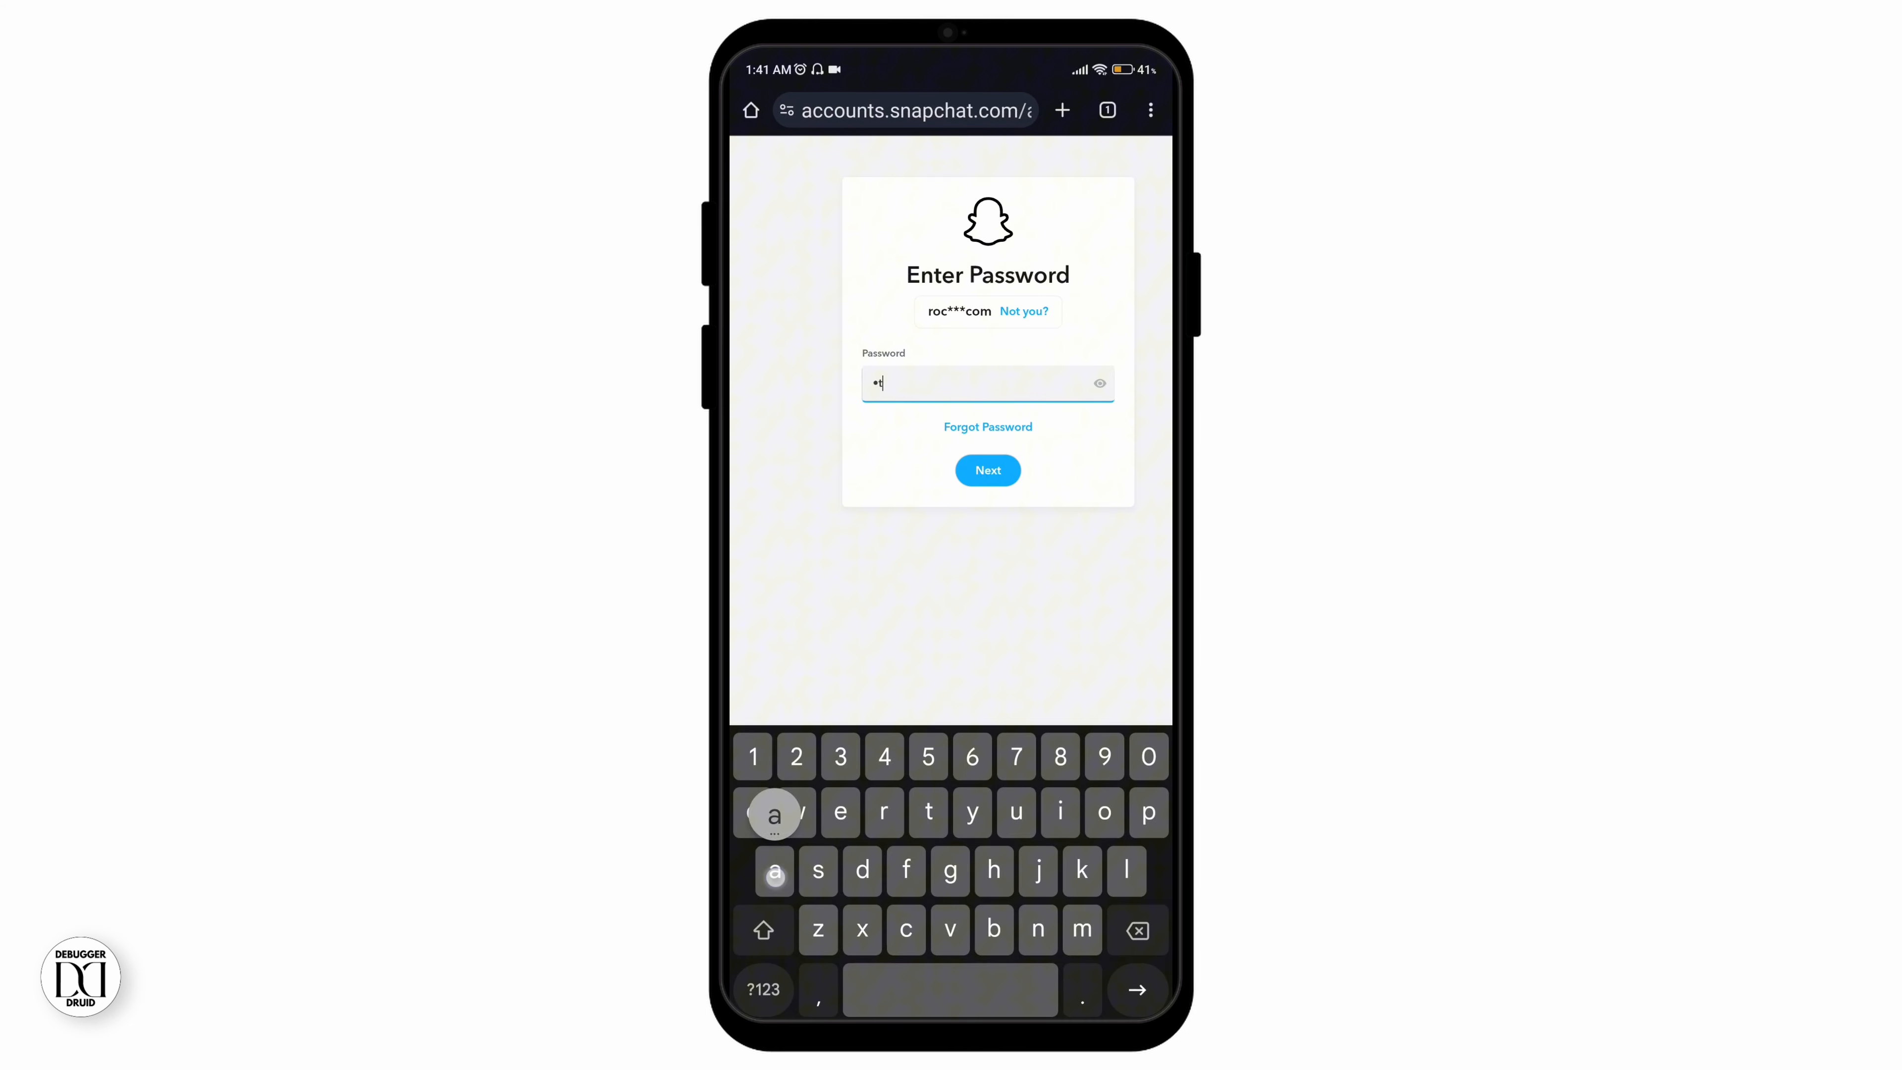
click(987, 470)
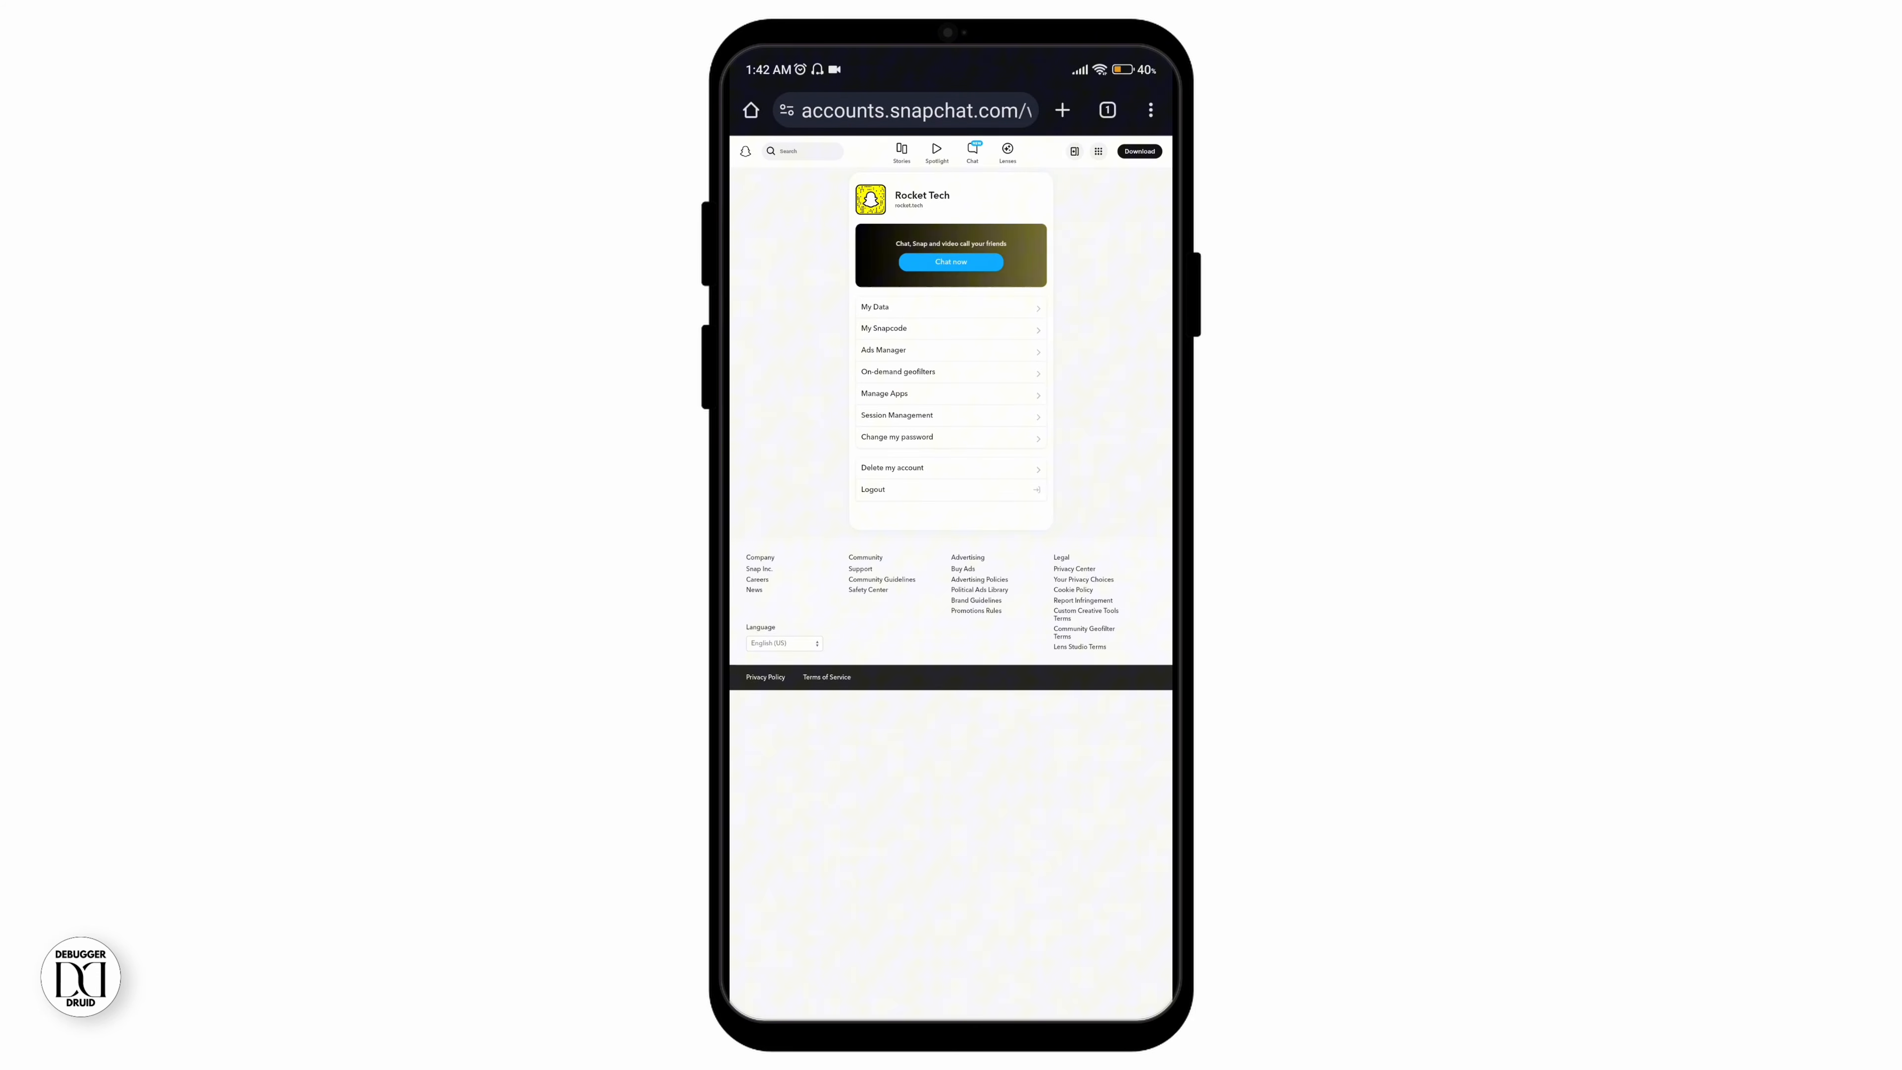
Go to 'Delete my account' and focus the password field to confirm deletion.
click(892, 467)
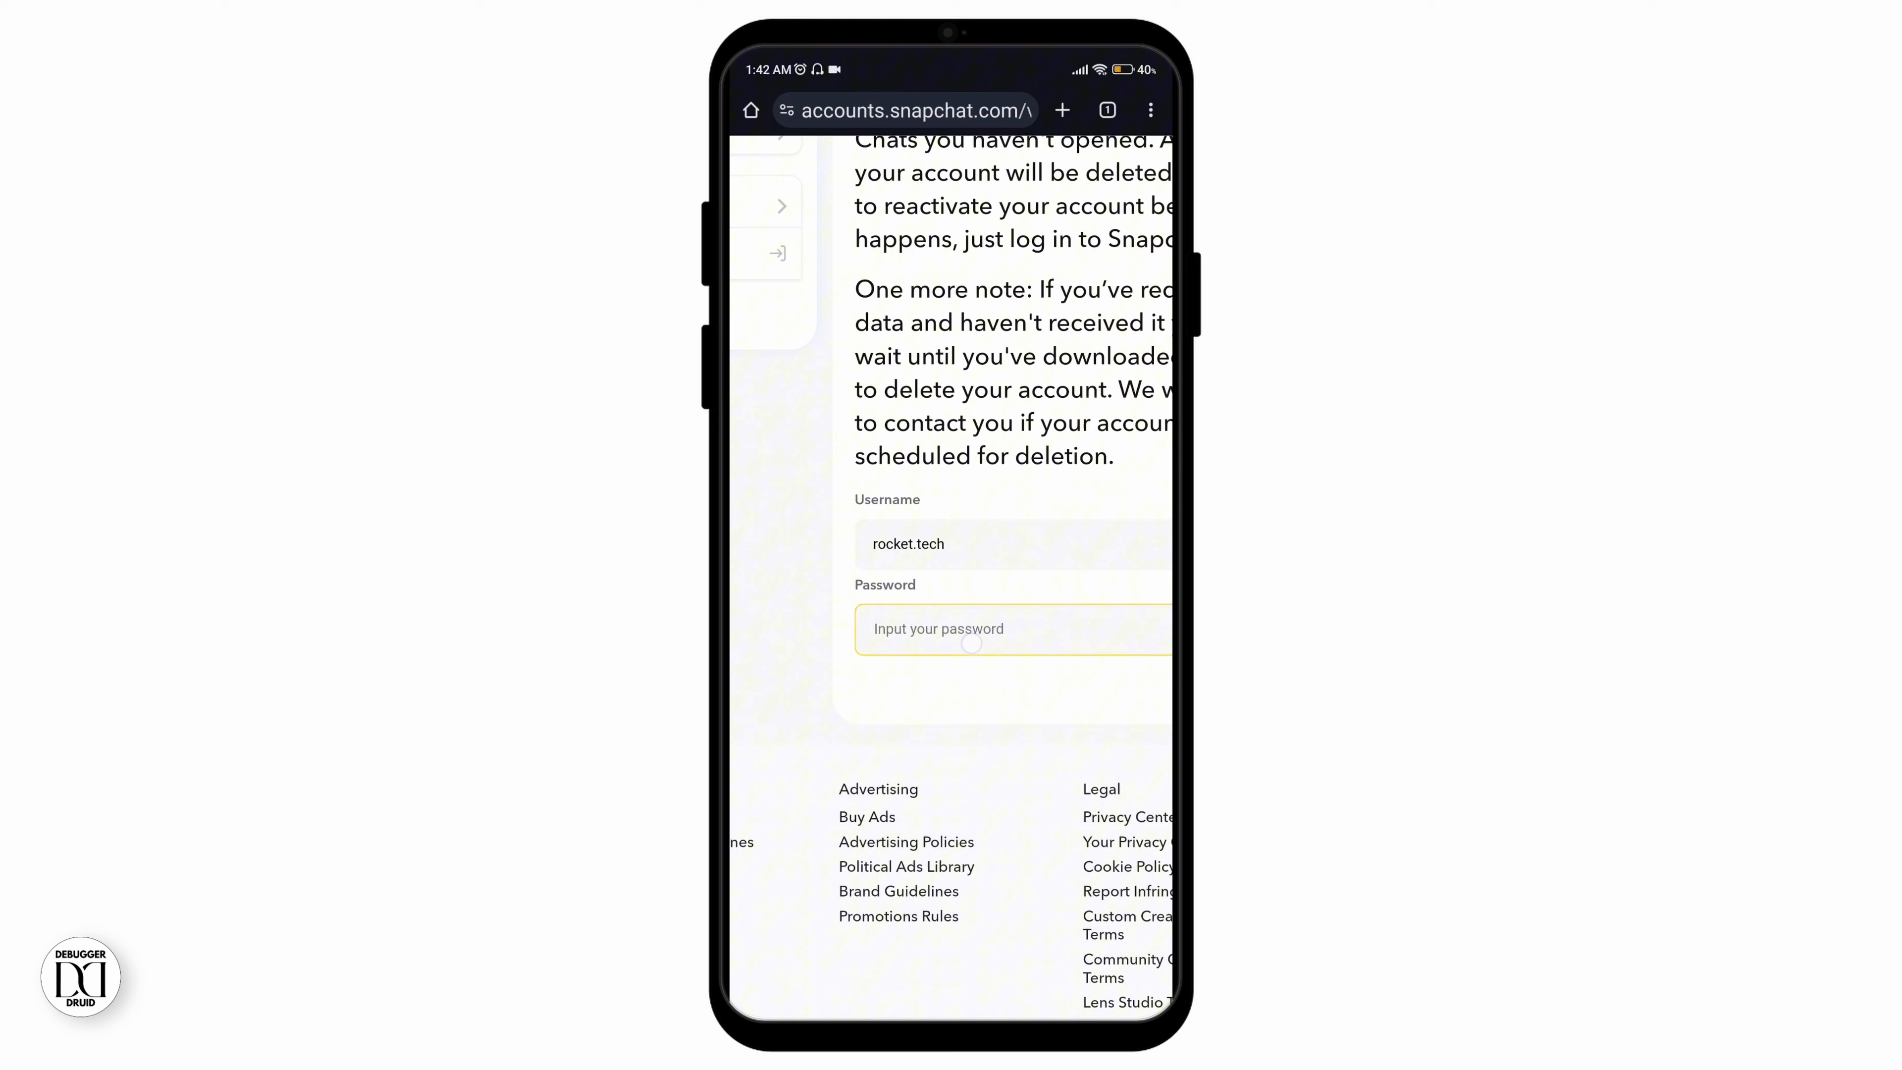
click(971, 628)
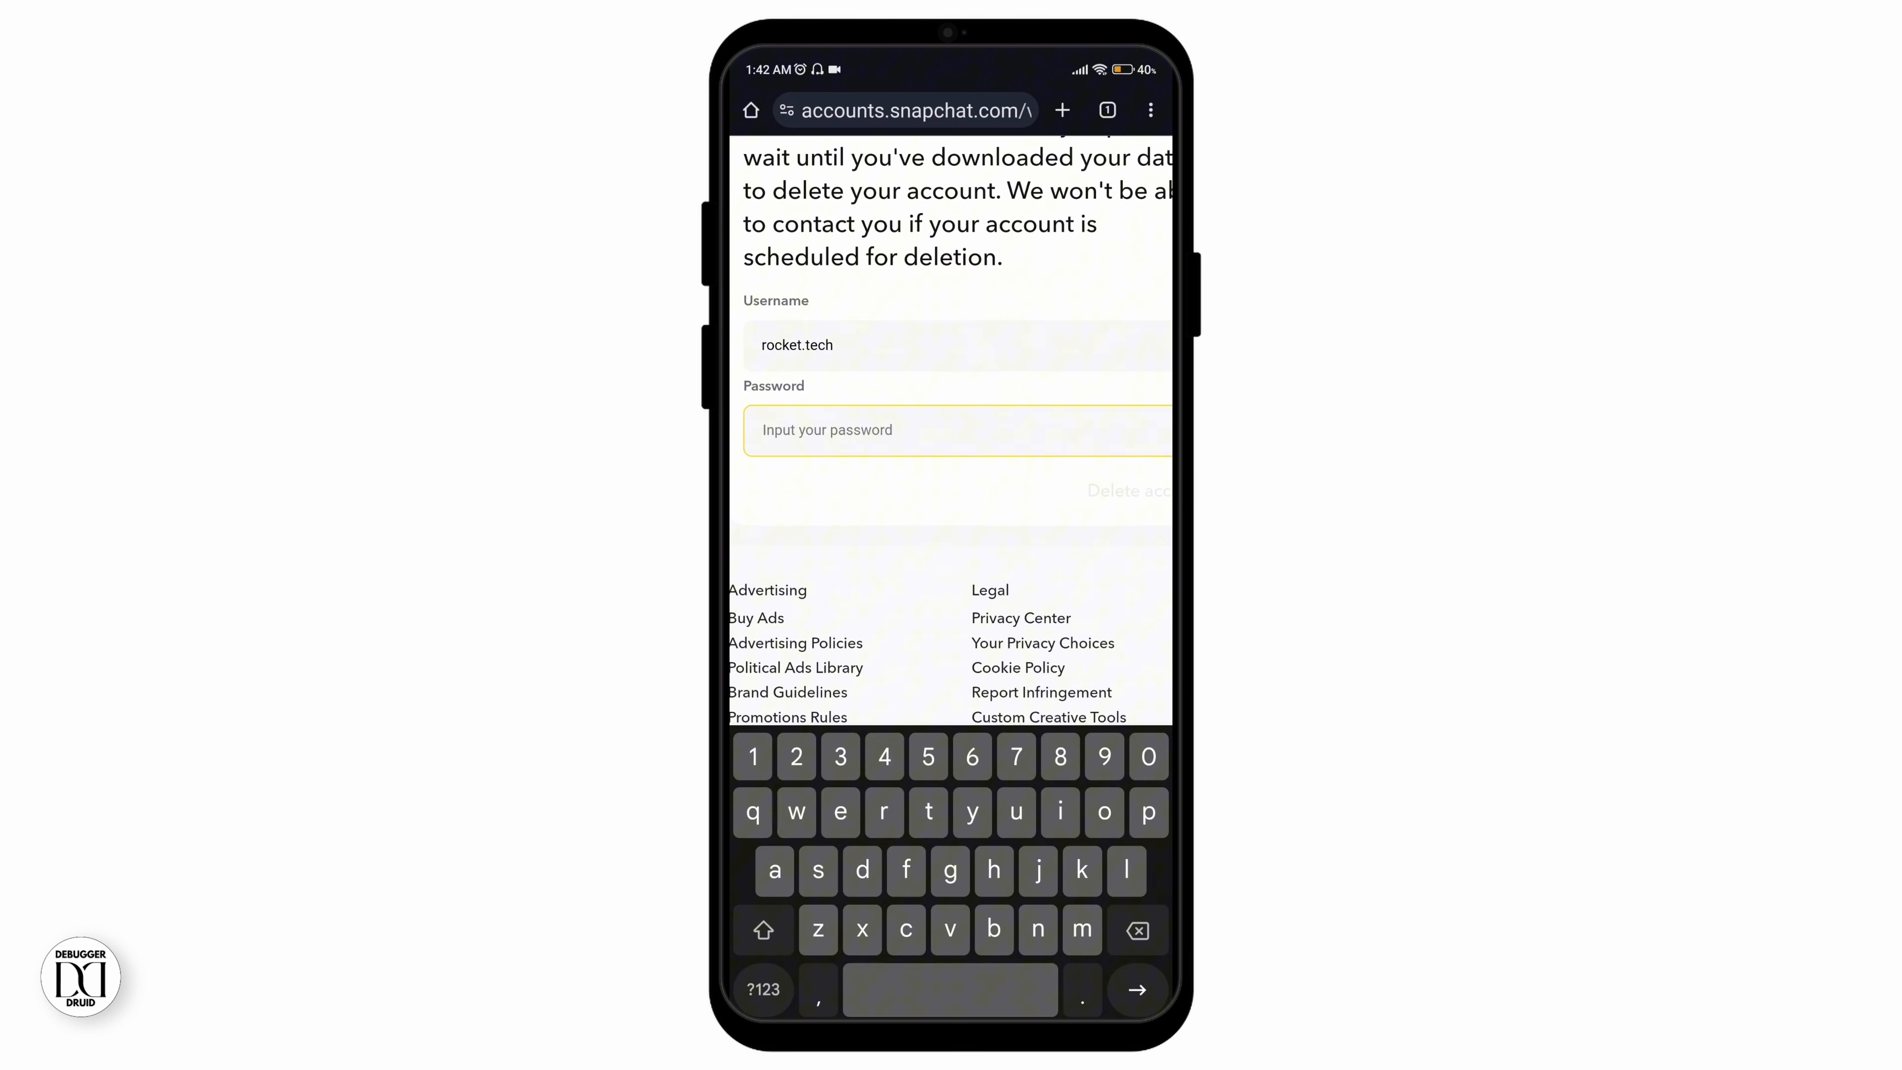